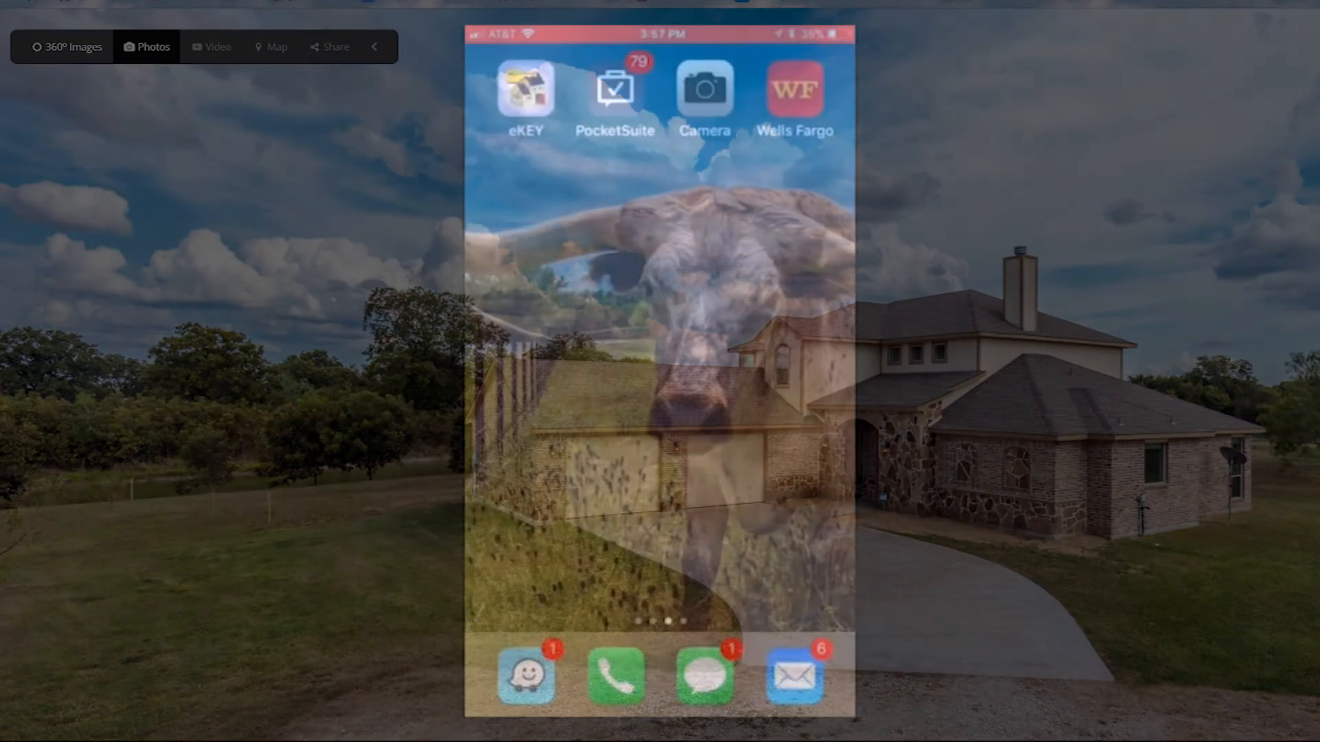
# Launch the eKEY app from the iPhone home screen to reach its Basic menu
pyautogui.click(529, 89)
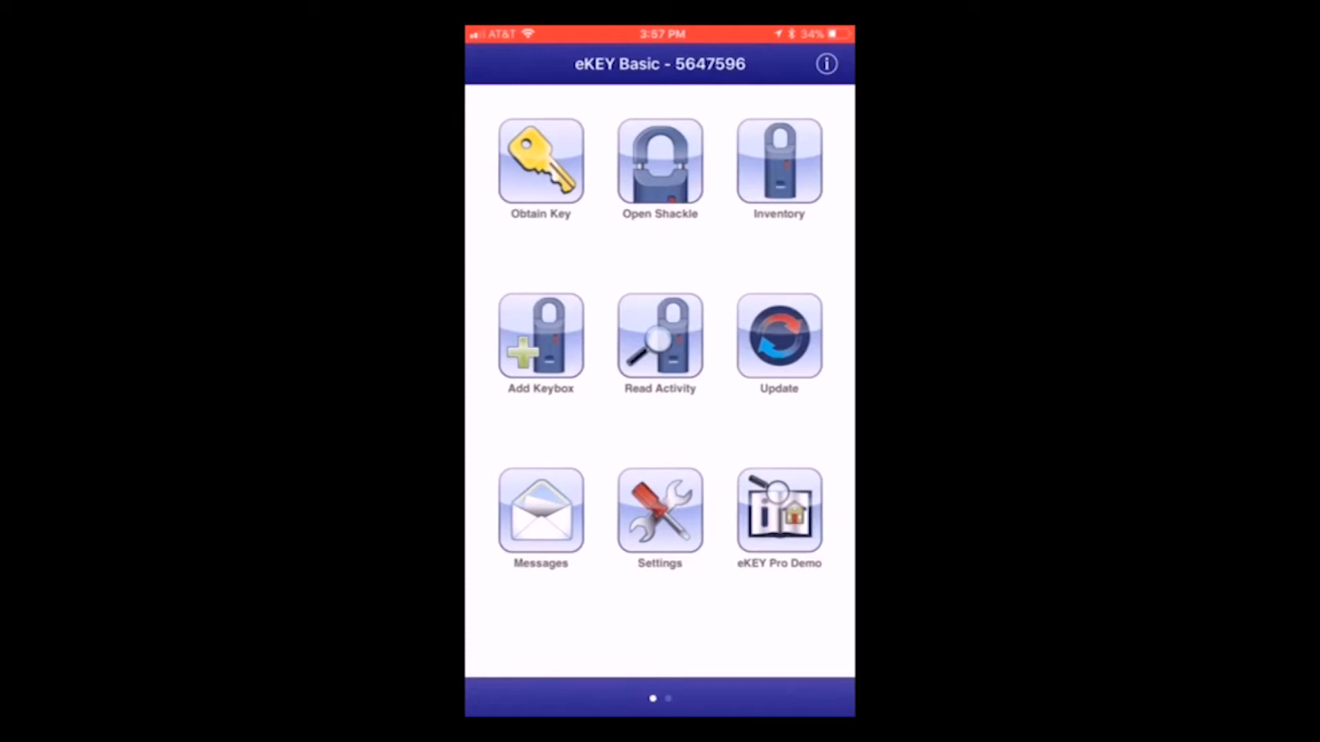
pyautogui.click(778, 163)
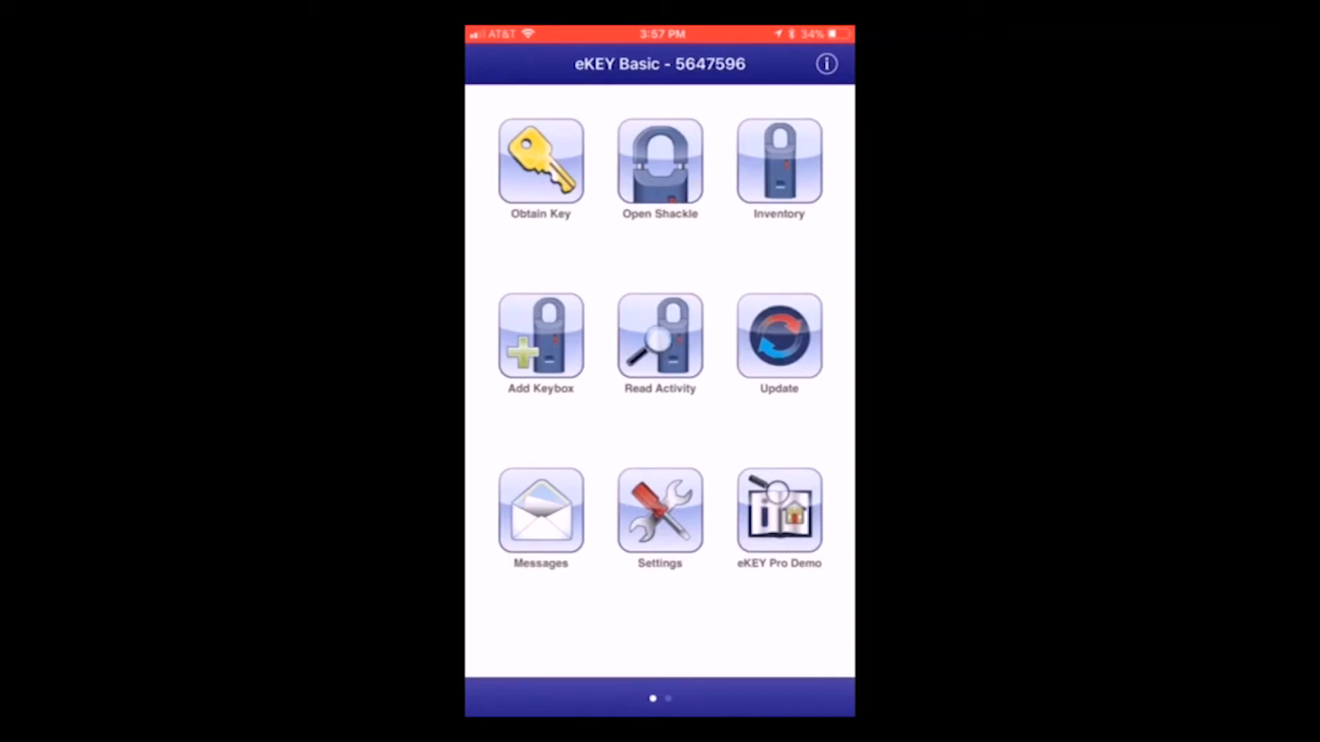
# Open keybox 33409477 from the Inventory and start editing its settings
pyautogui.click(778, 161)
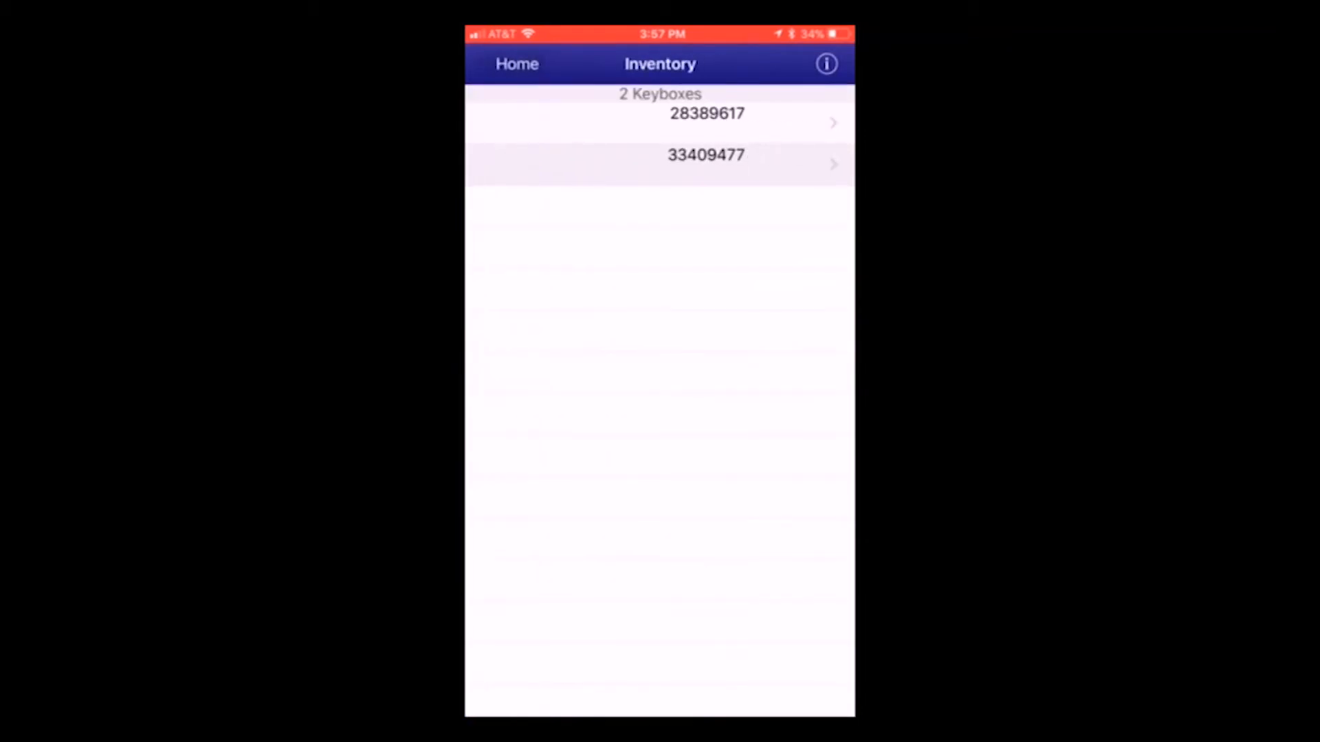
pyautogui.click(705, 155)
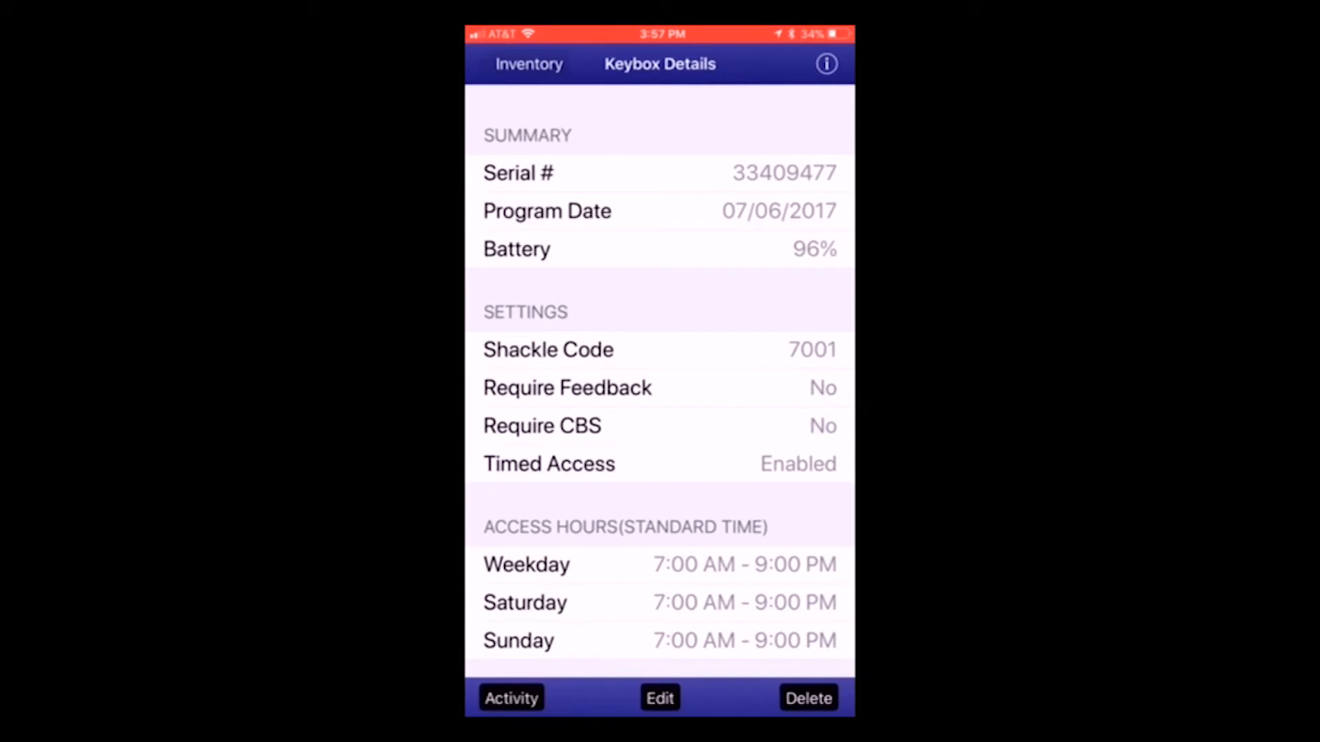
pyautogui.click(660, 698)
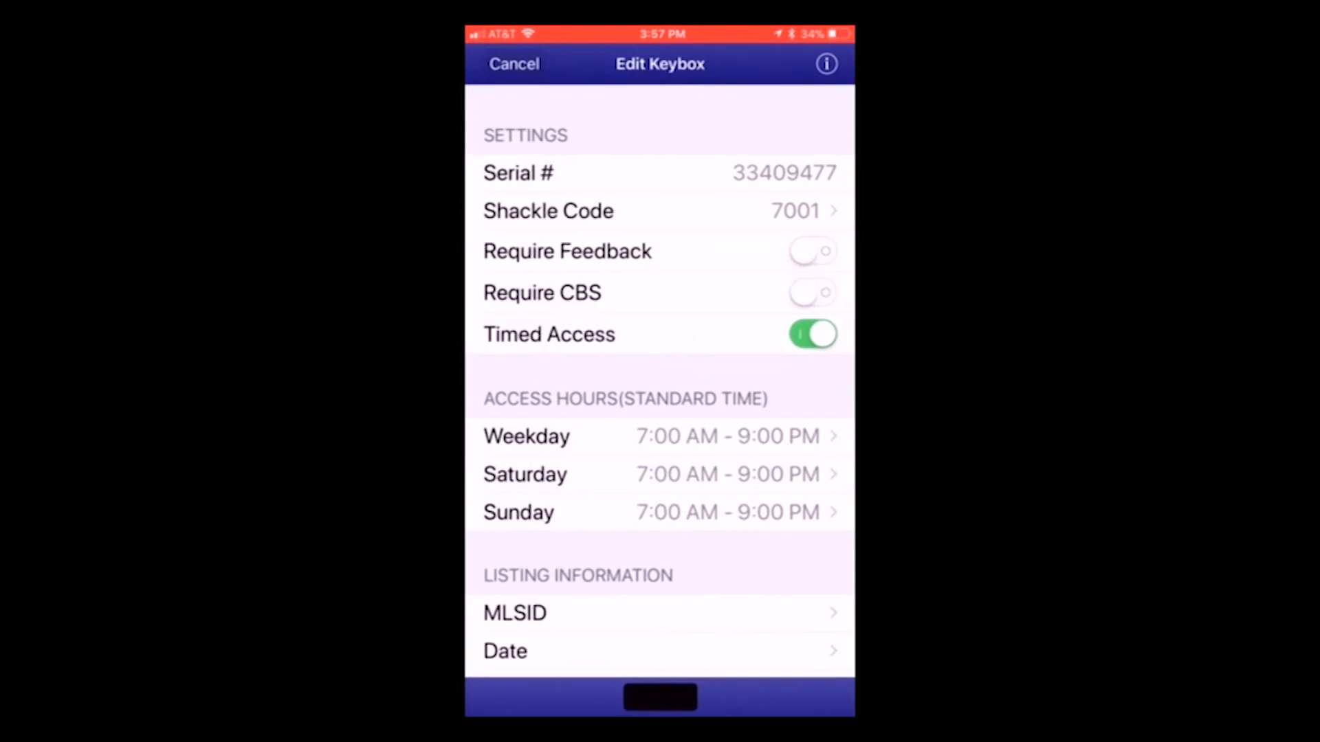
pyautogui.click(813, 293)
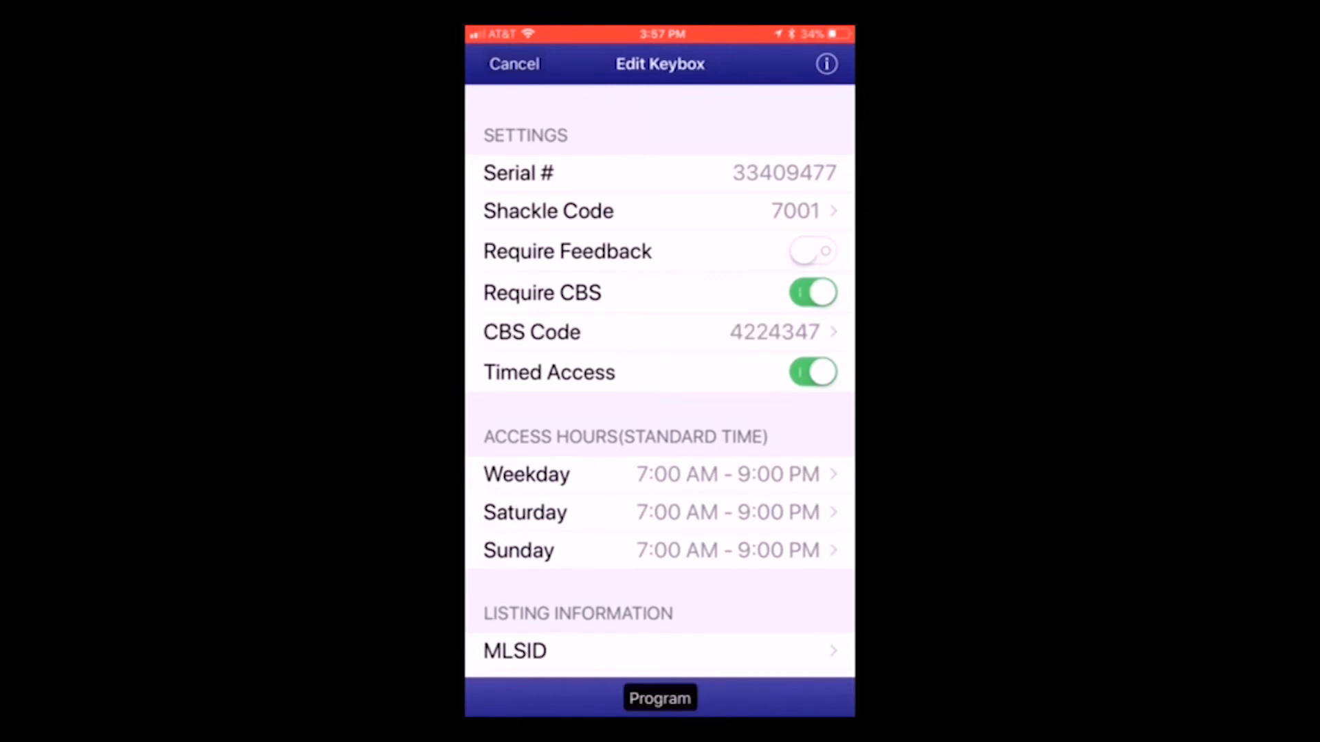
pyautogui.click(659, 332)
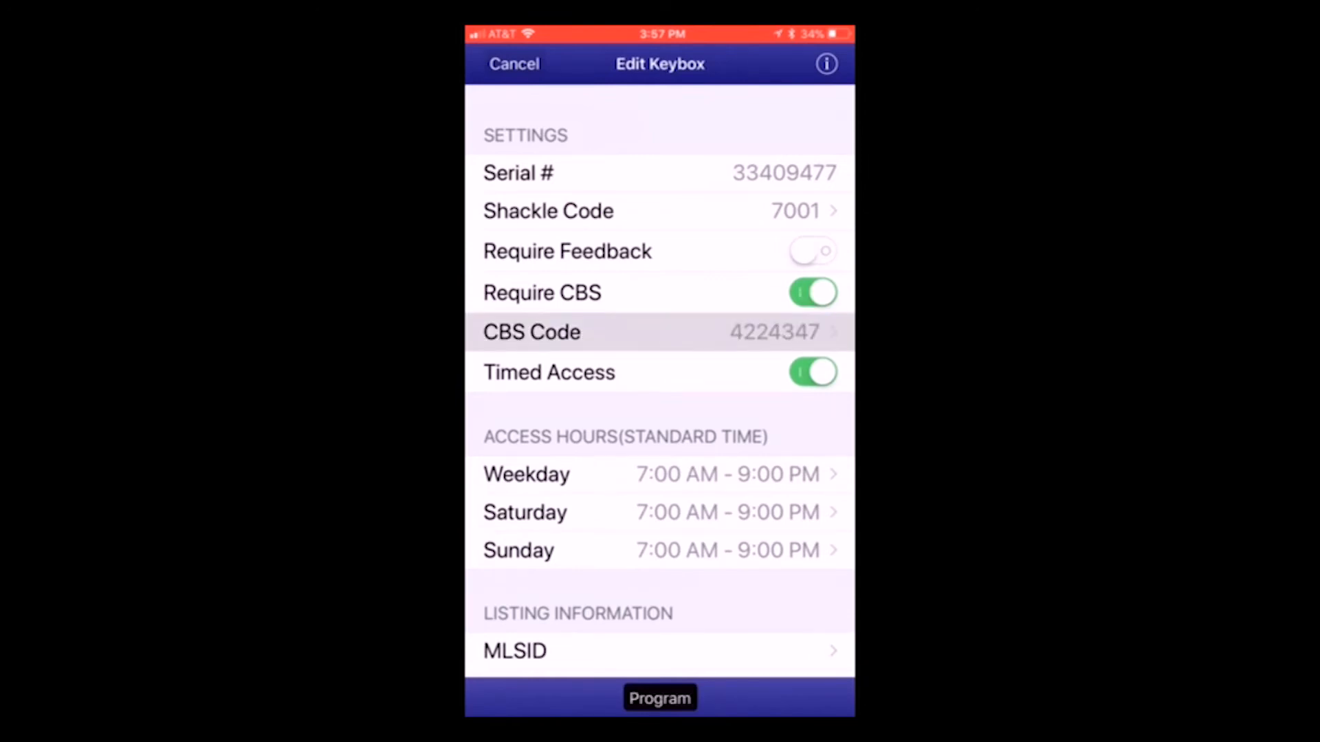
pyautogui.click(558, 332)
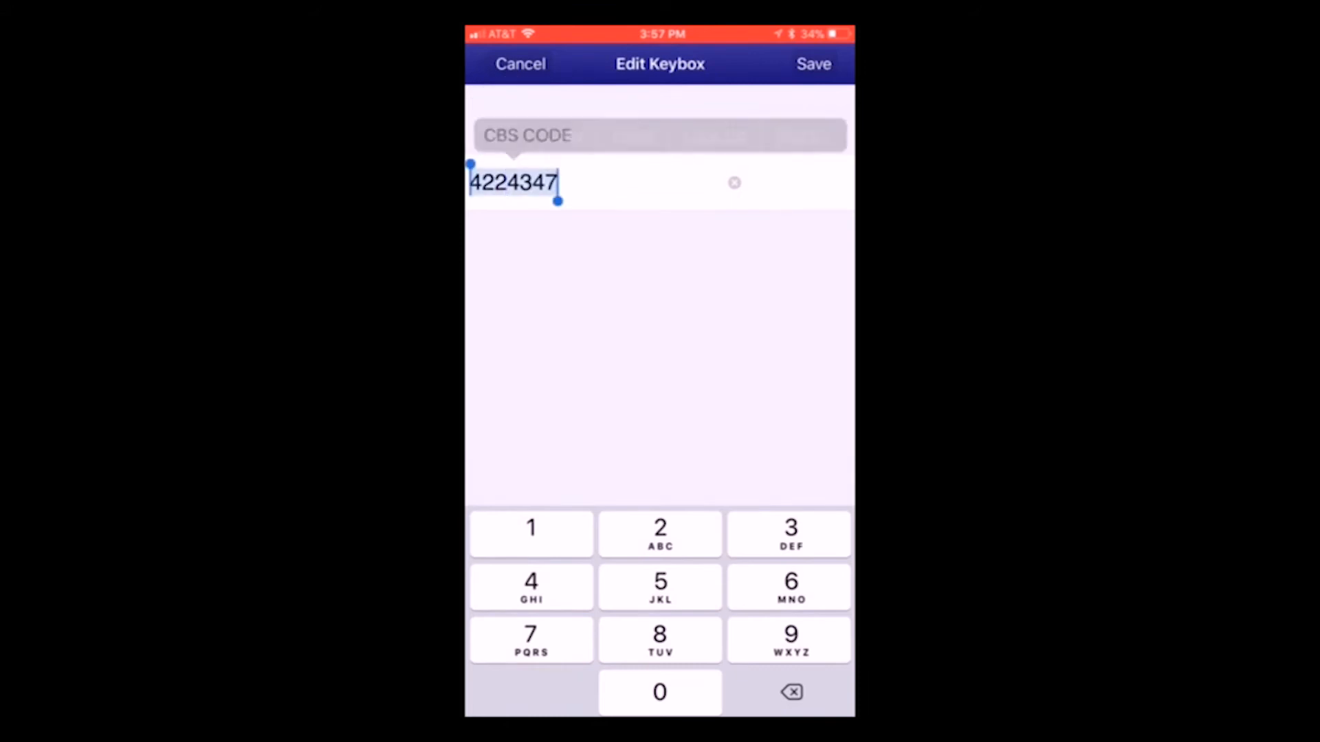
pyautogui.click(511, 182)
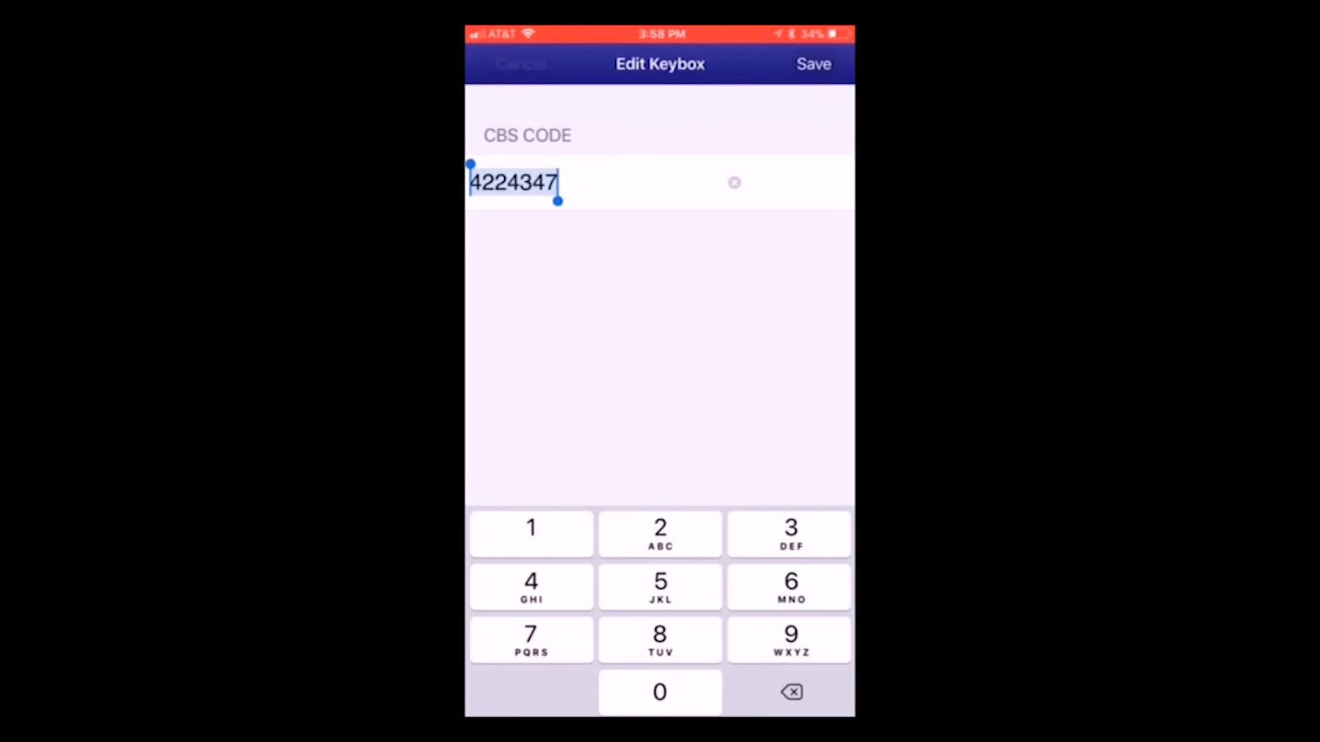
pyautogui.click(814, 63)
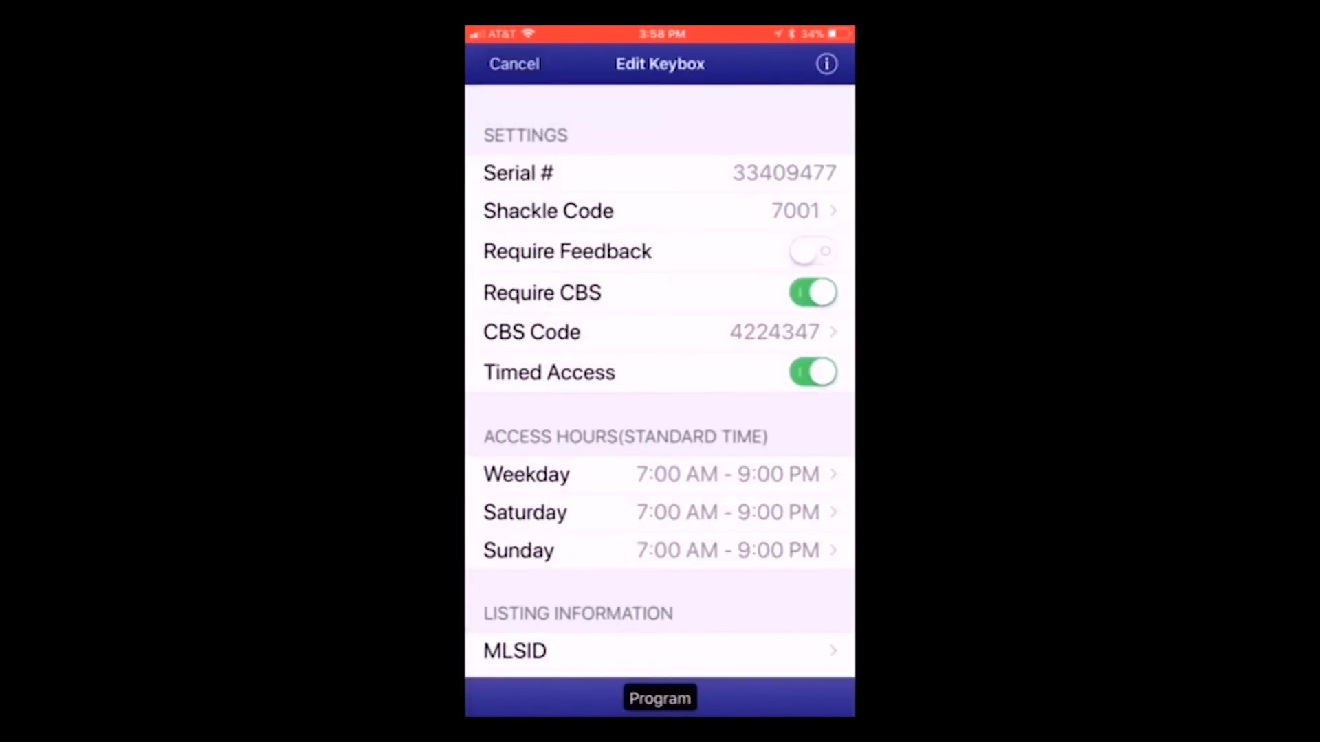
# Toggle Require CBS off and on five times, ending with it off
pyautogui.click(812, 292)
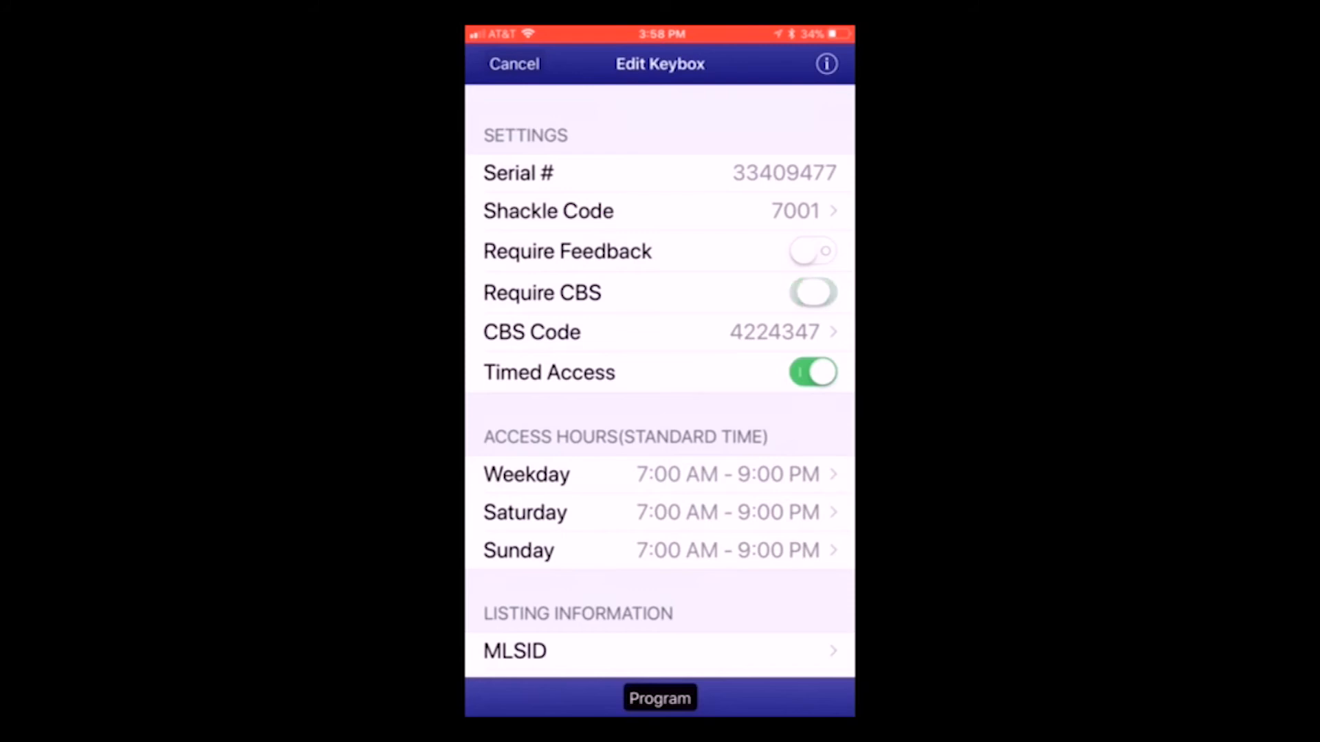
pyautogui.click(812, 292)
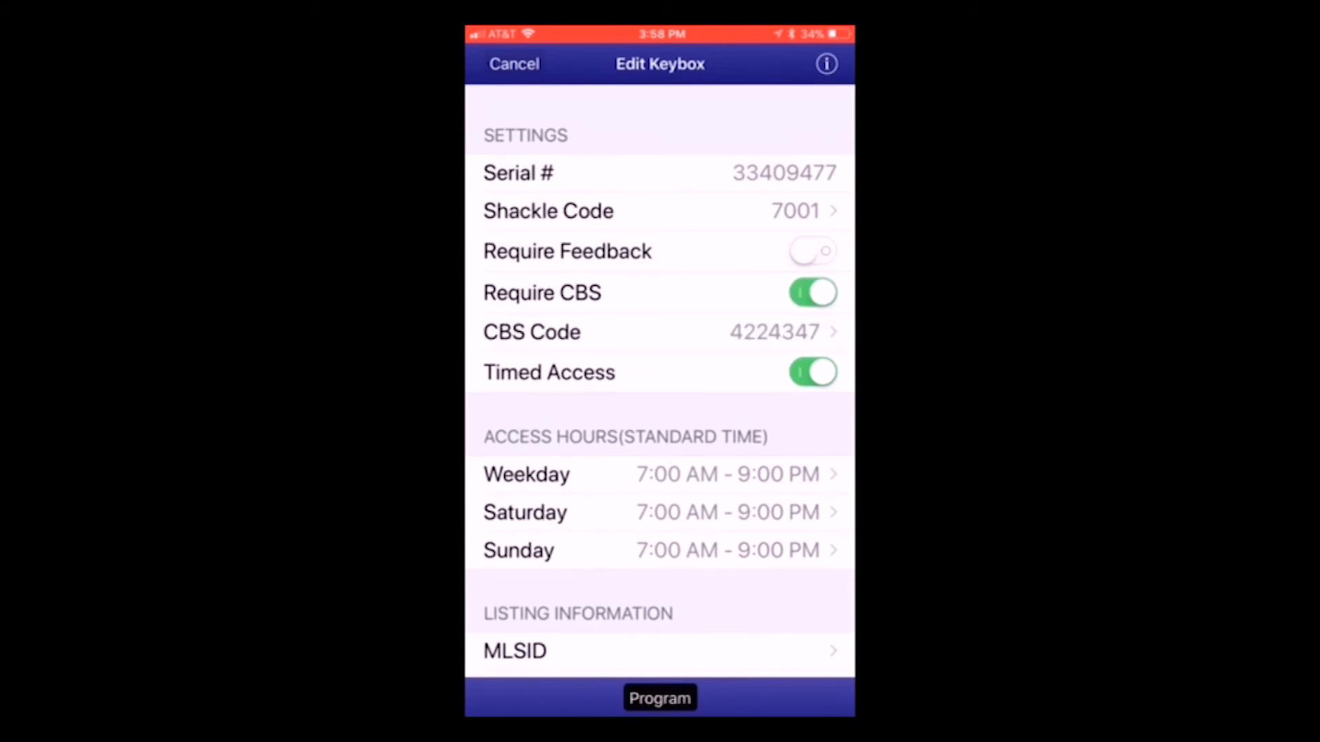
pyautogui.click(810, 292)
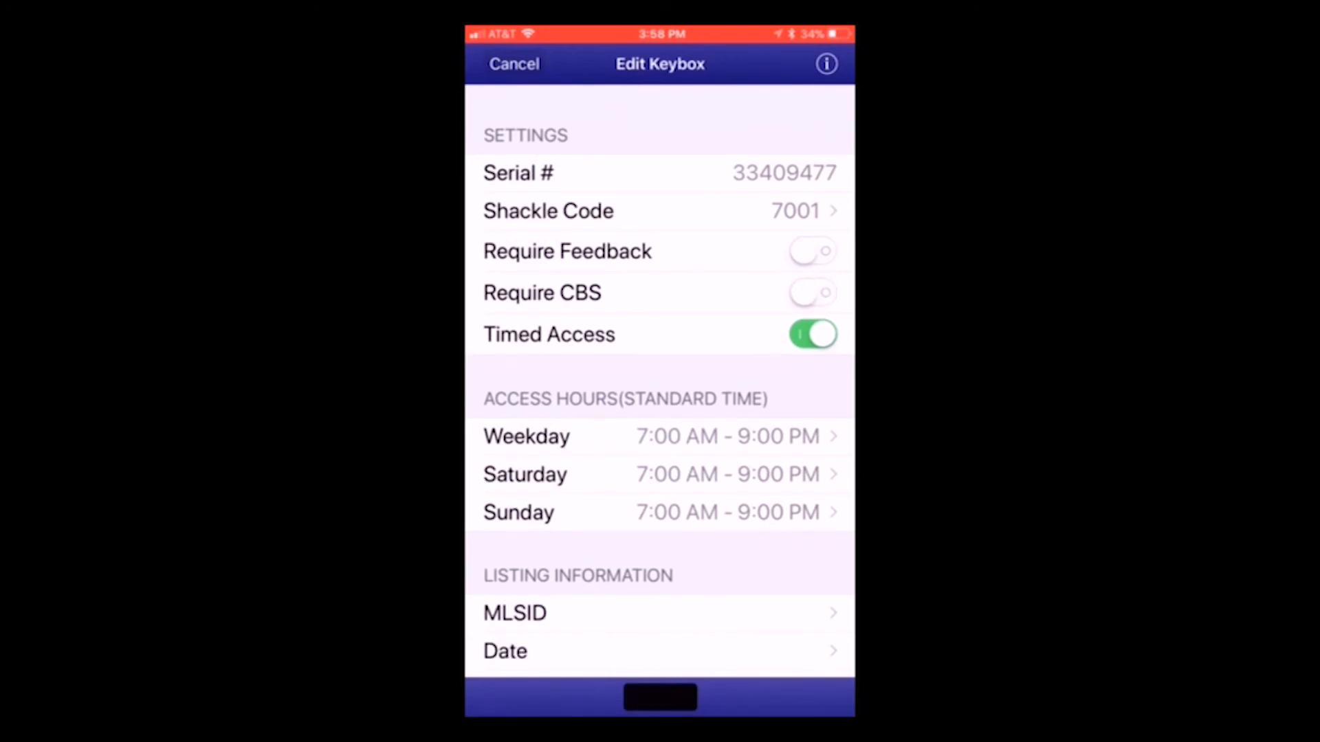
pyautogui.click(811, 293)
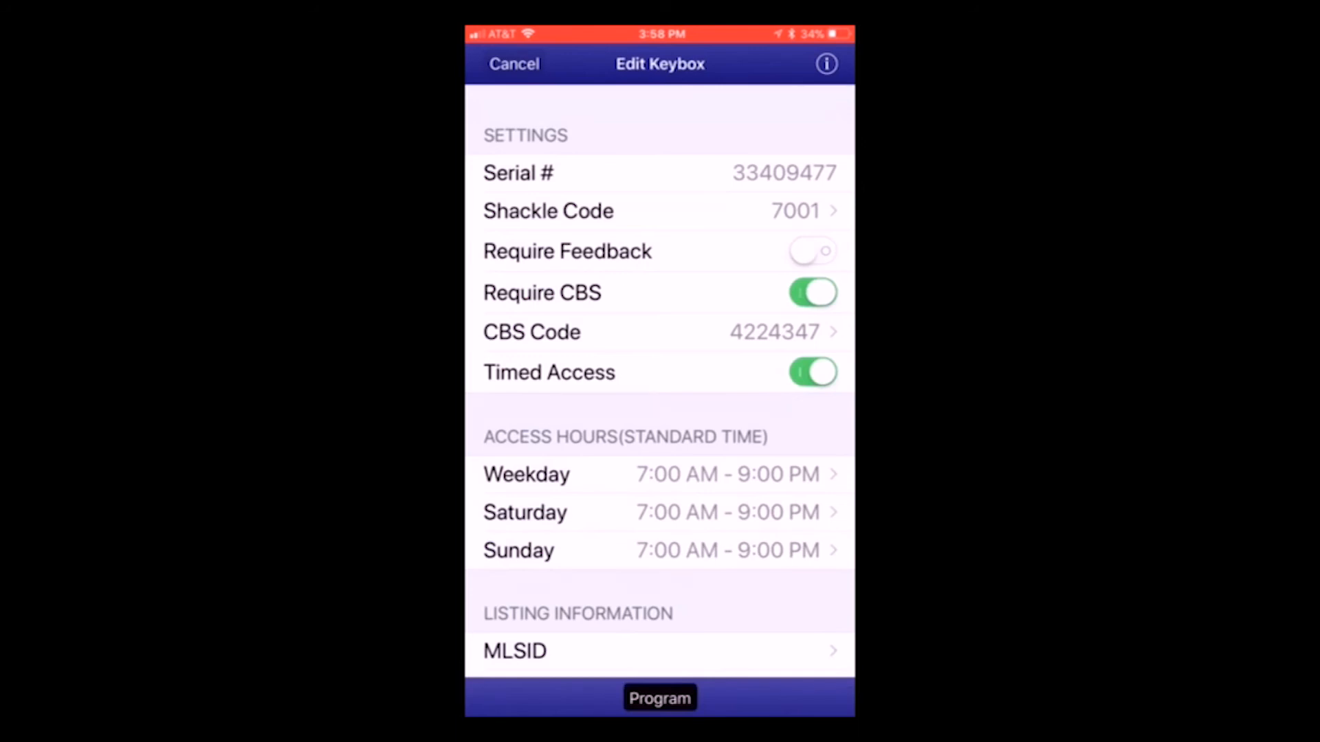
pyautogui.click(811, 293)
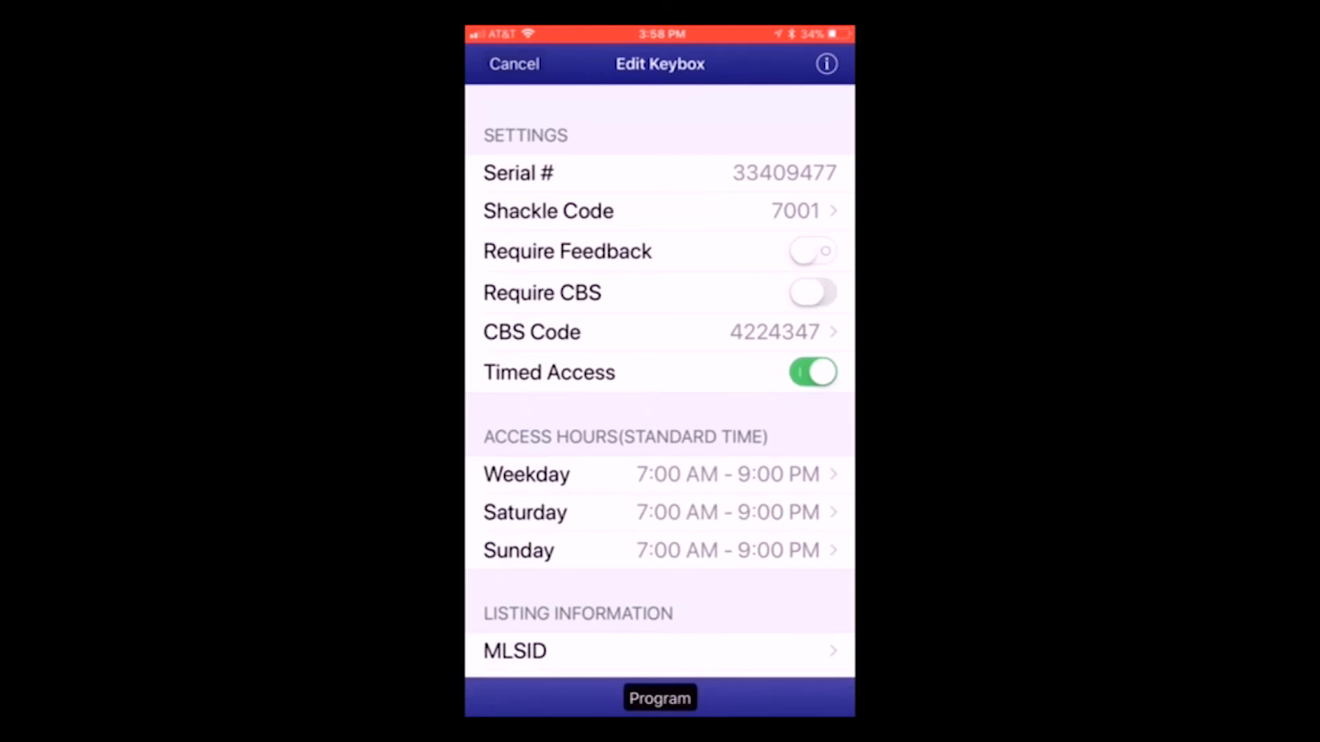